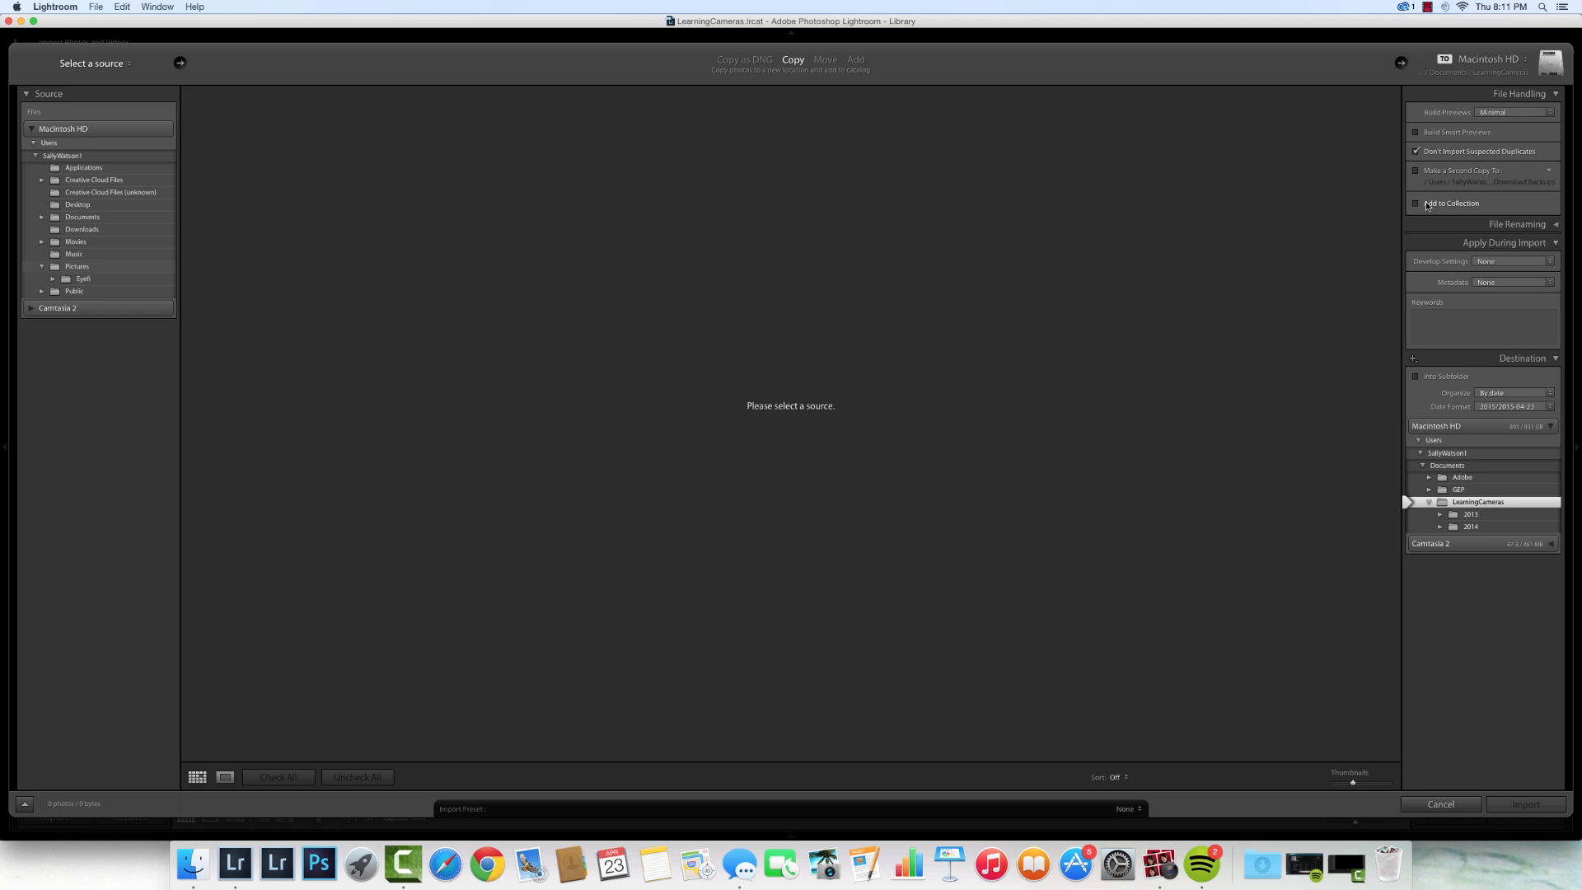
# - Cancel the Import dialog and return to the Library grid of six photos
pyautogui.click(1525, 804)
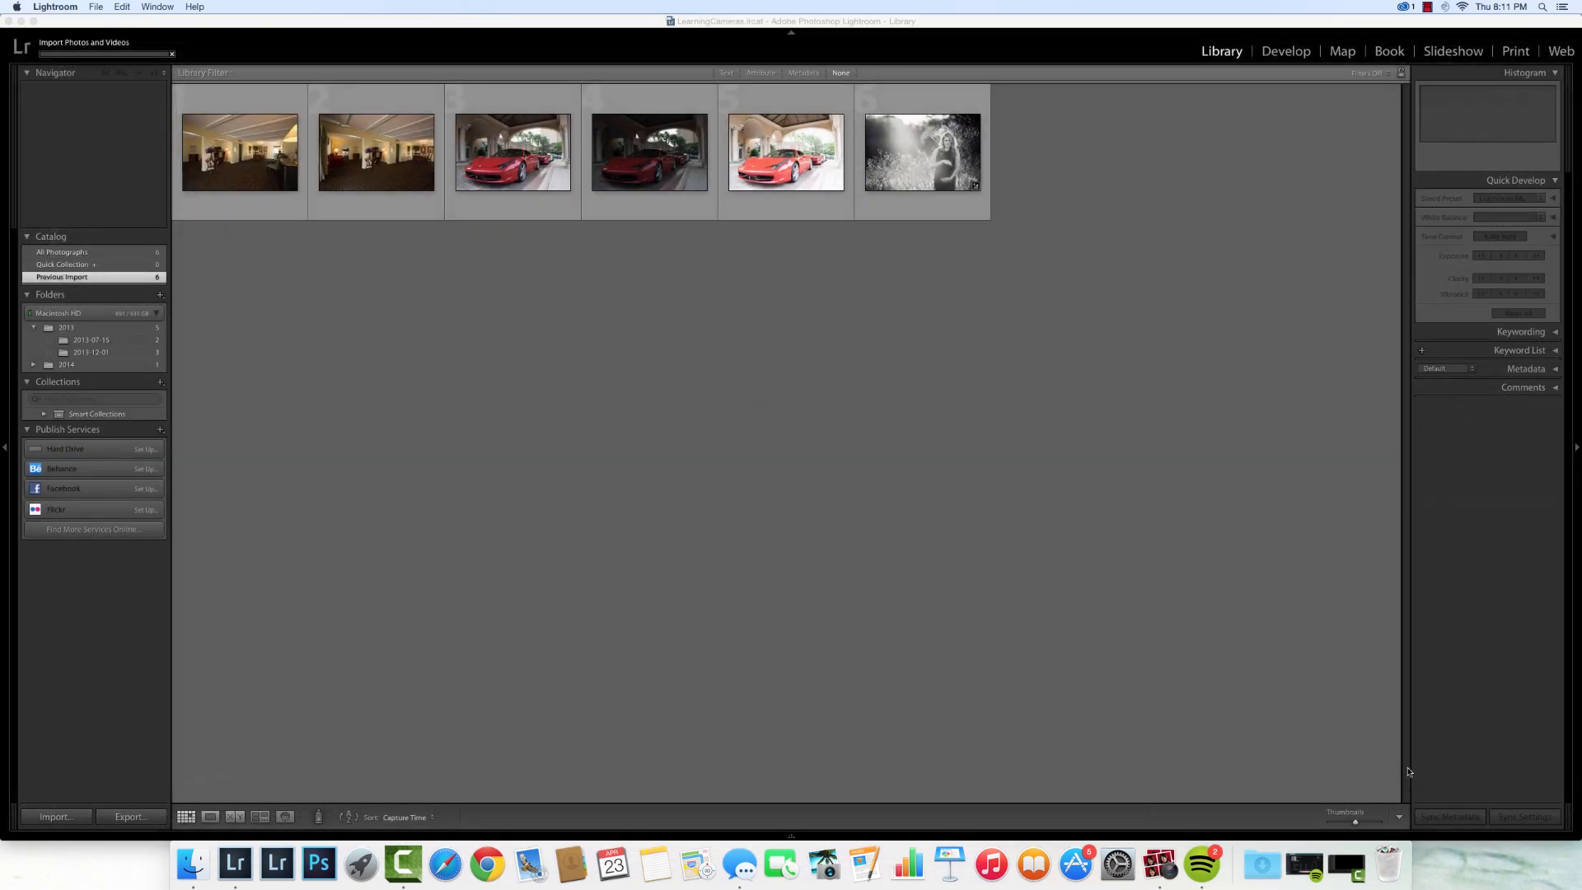
pyautogui.click(512, 153)
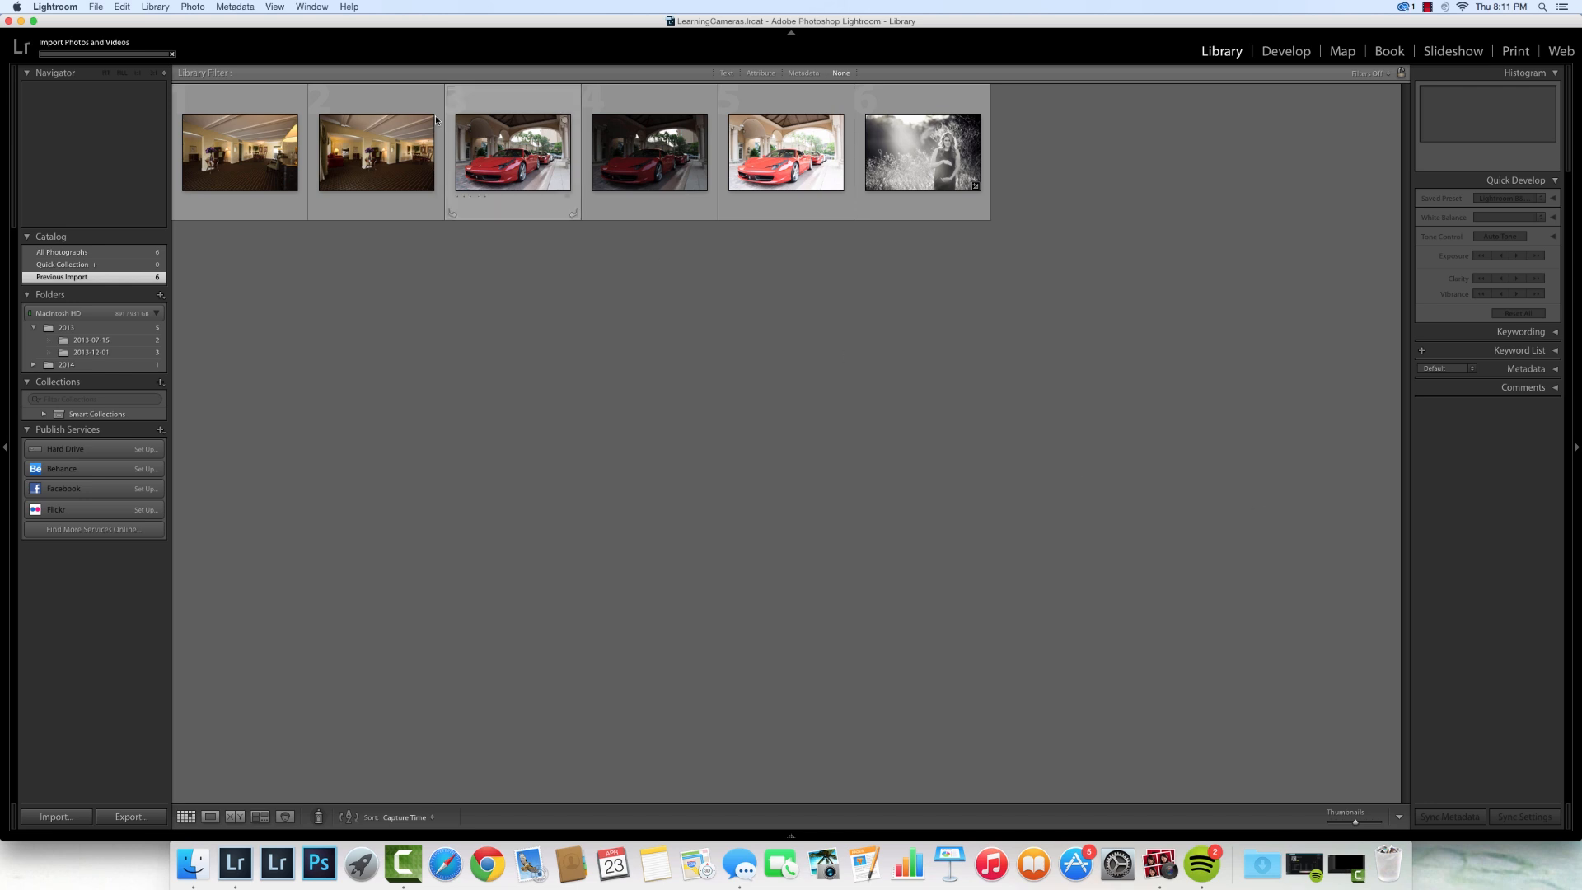
pyautogui.click(54, 7)
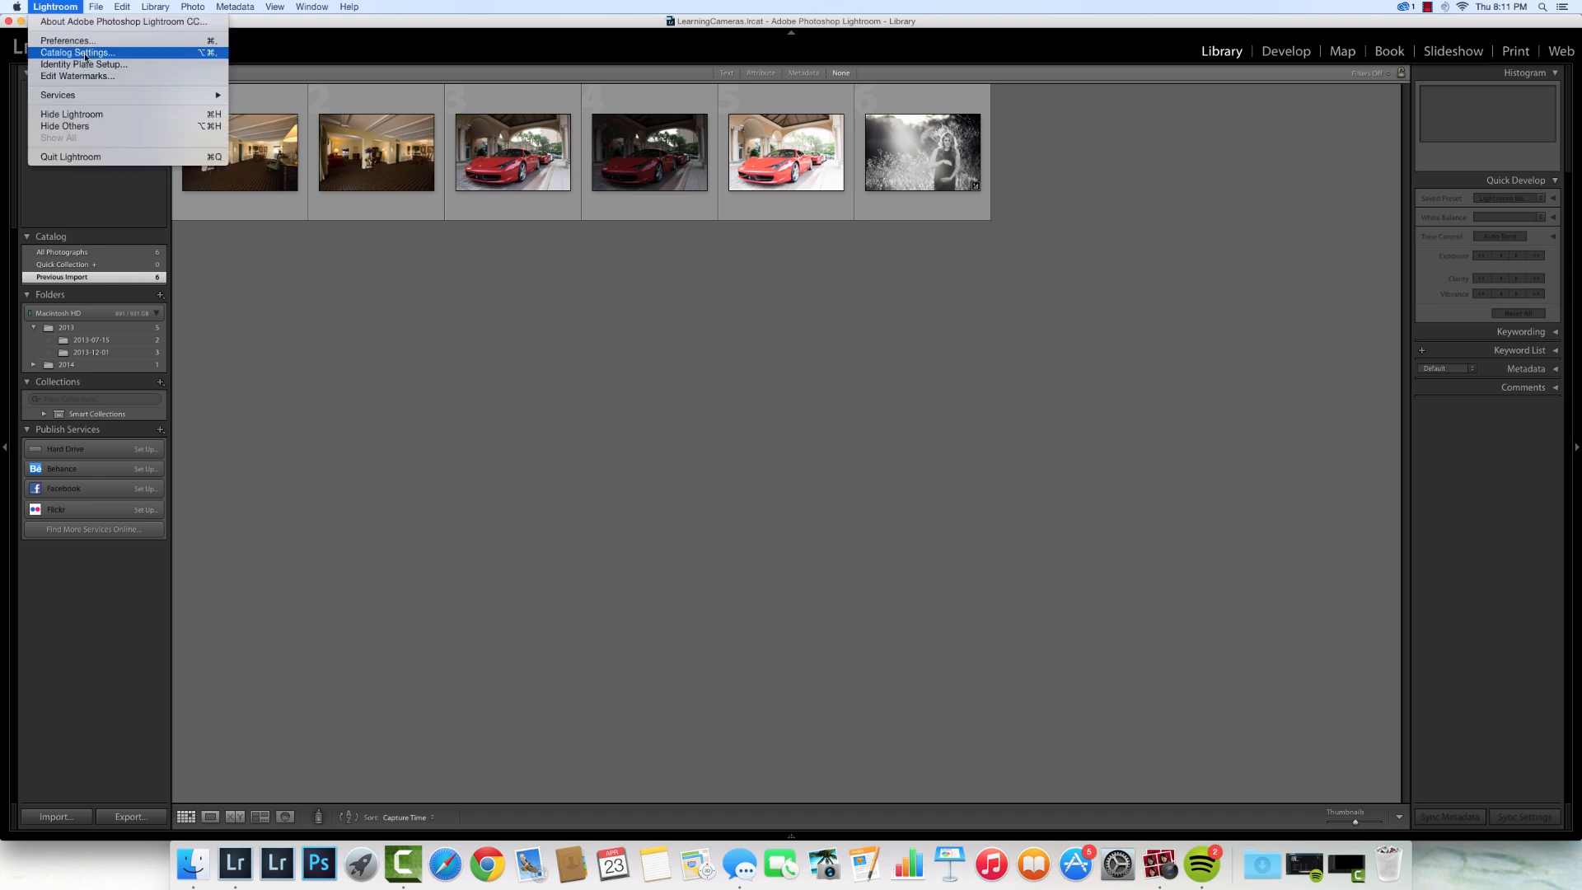
pyautogui.click(67, 41)
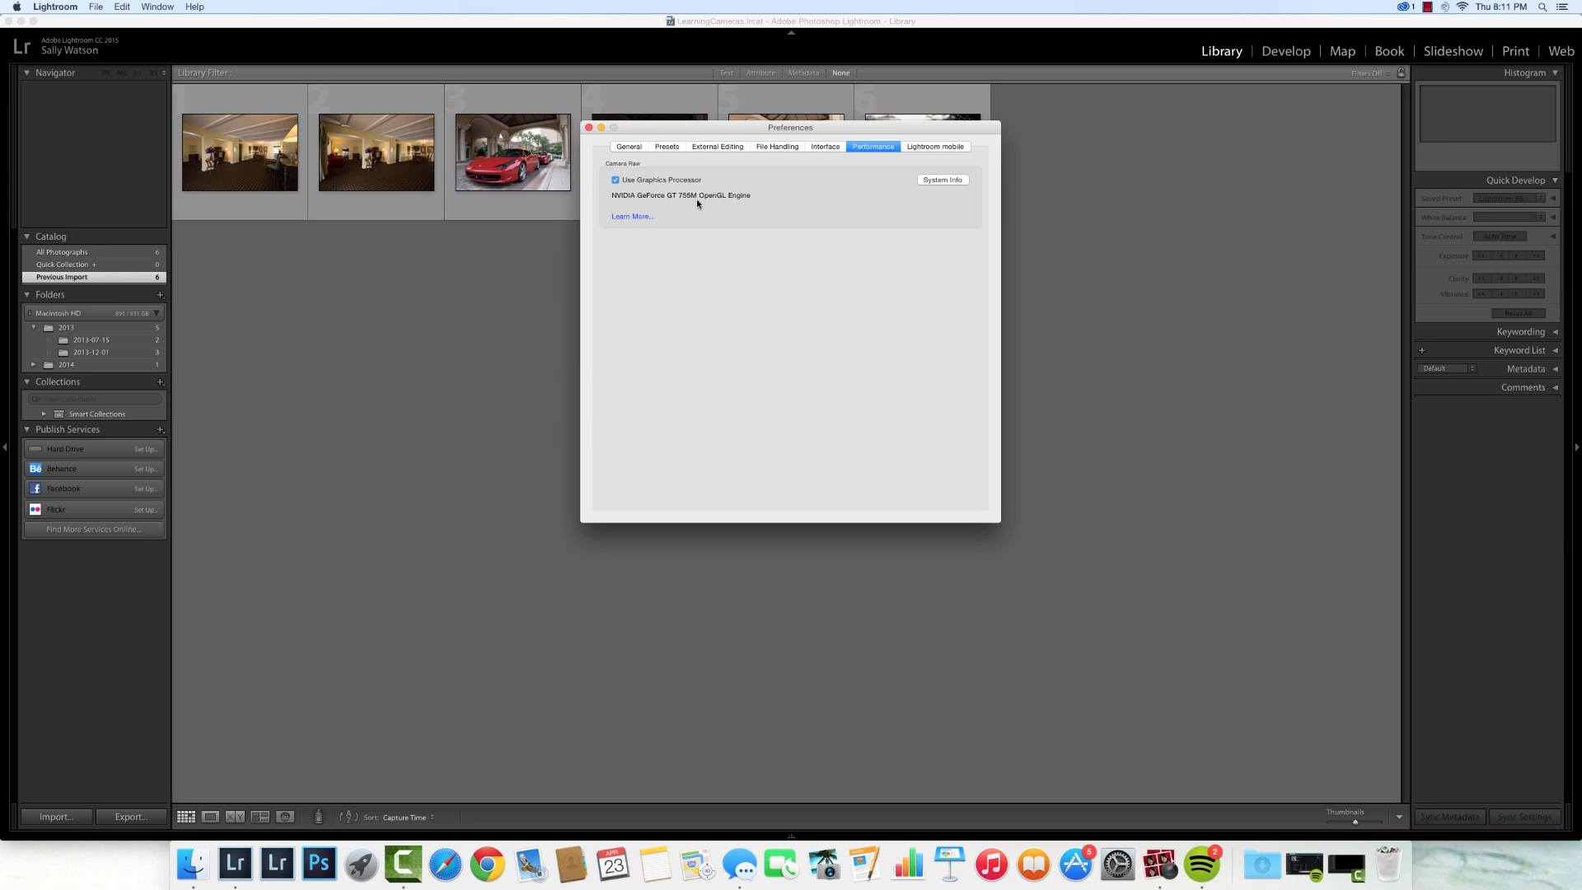
pyautogui.moveTo(704, 144)
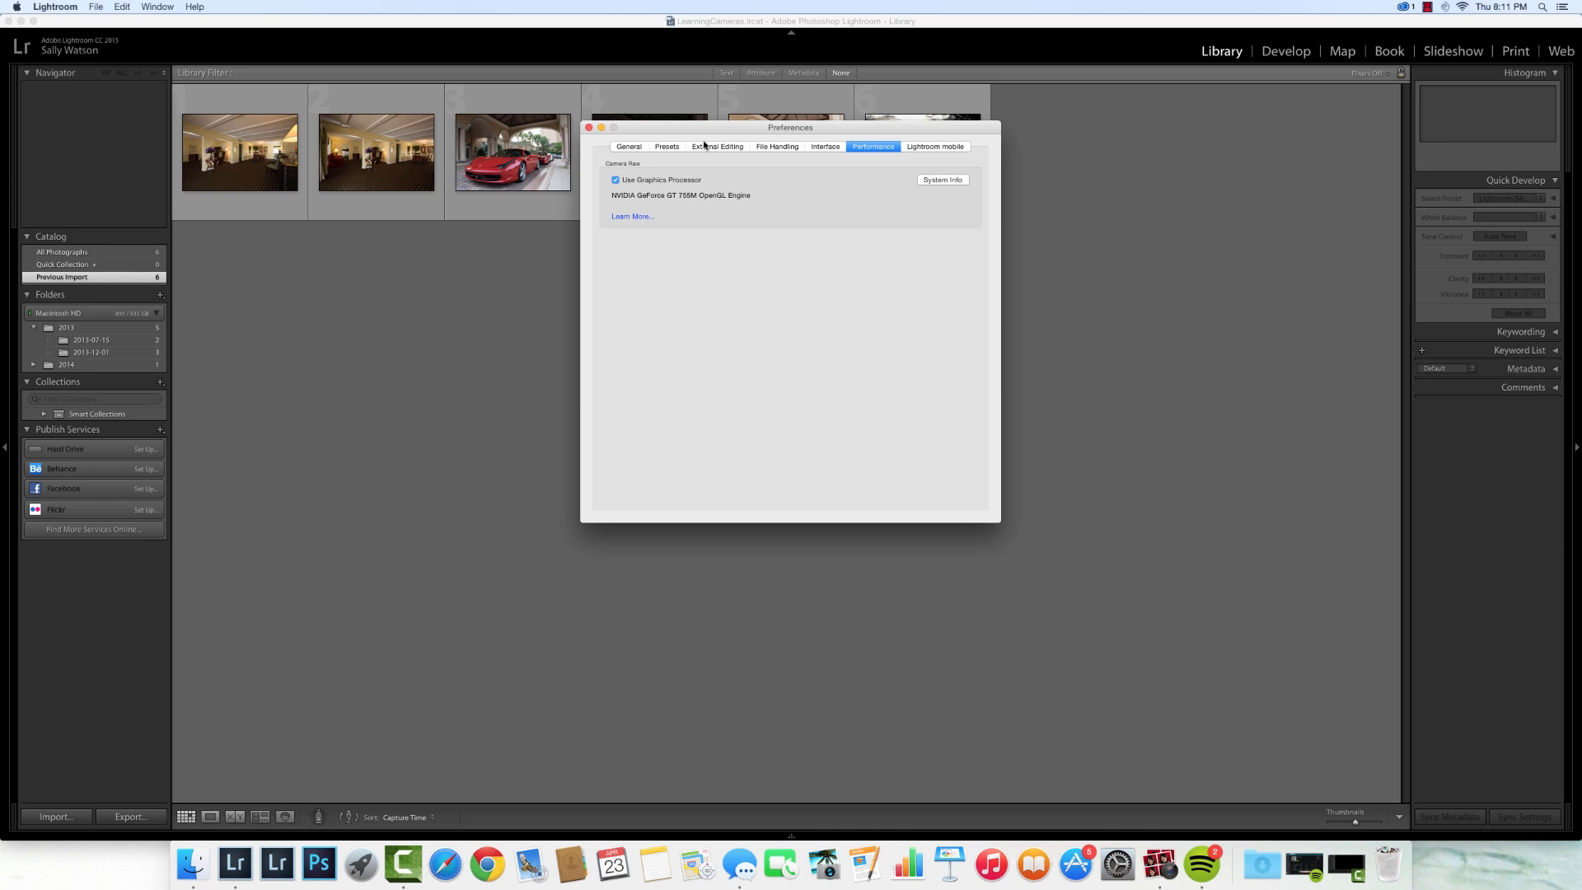
pyautogui.click(589, 127)
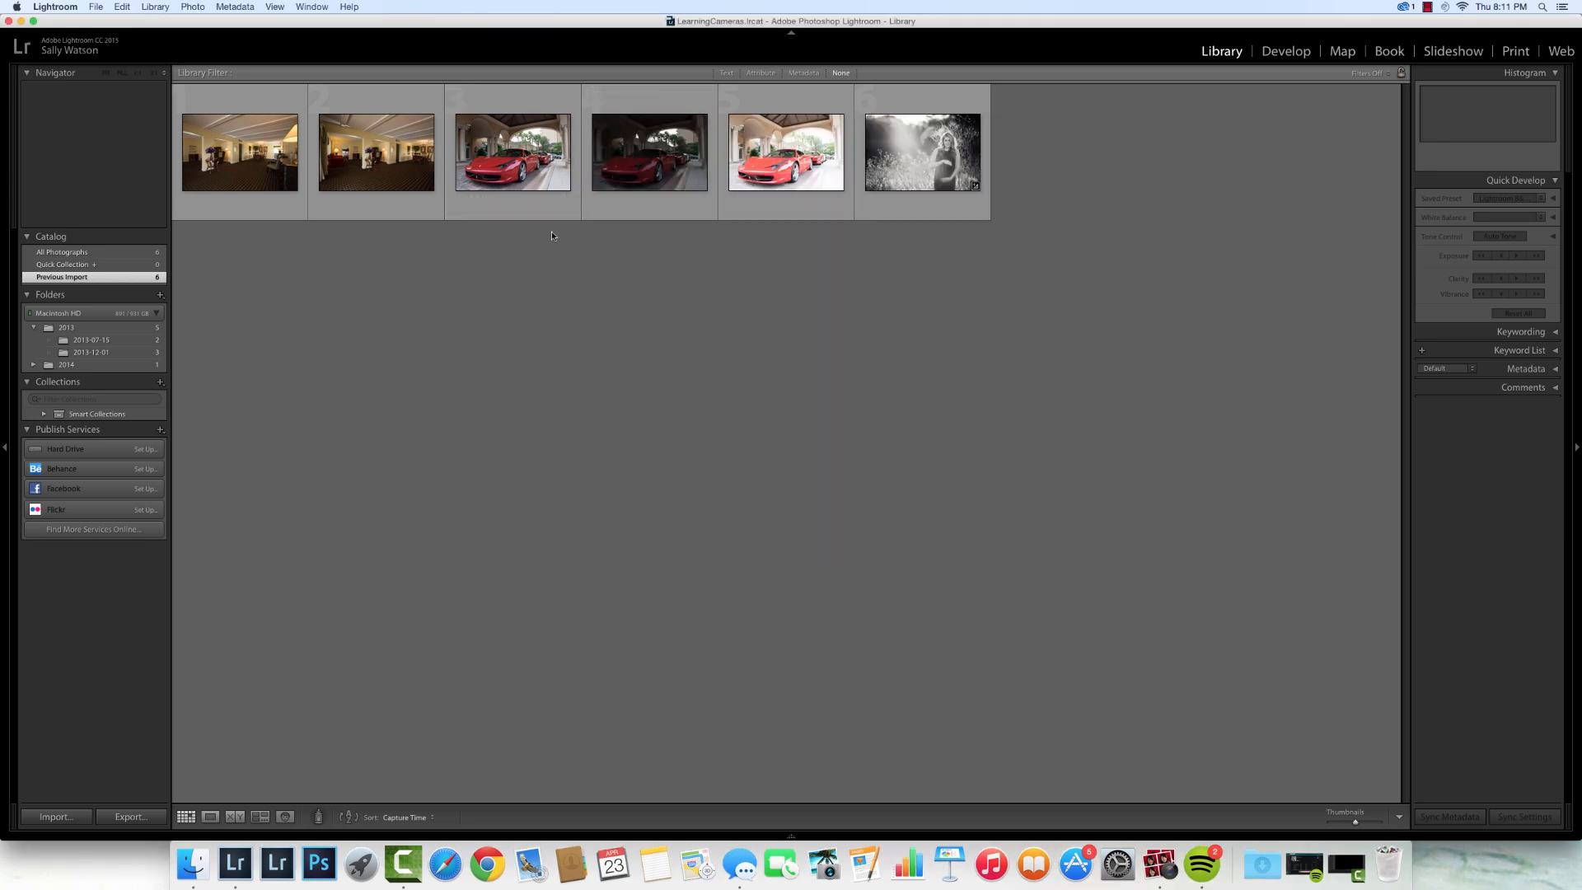
pyautogui.moveTo(239, 151)
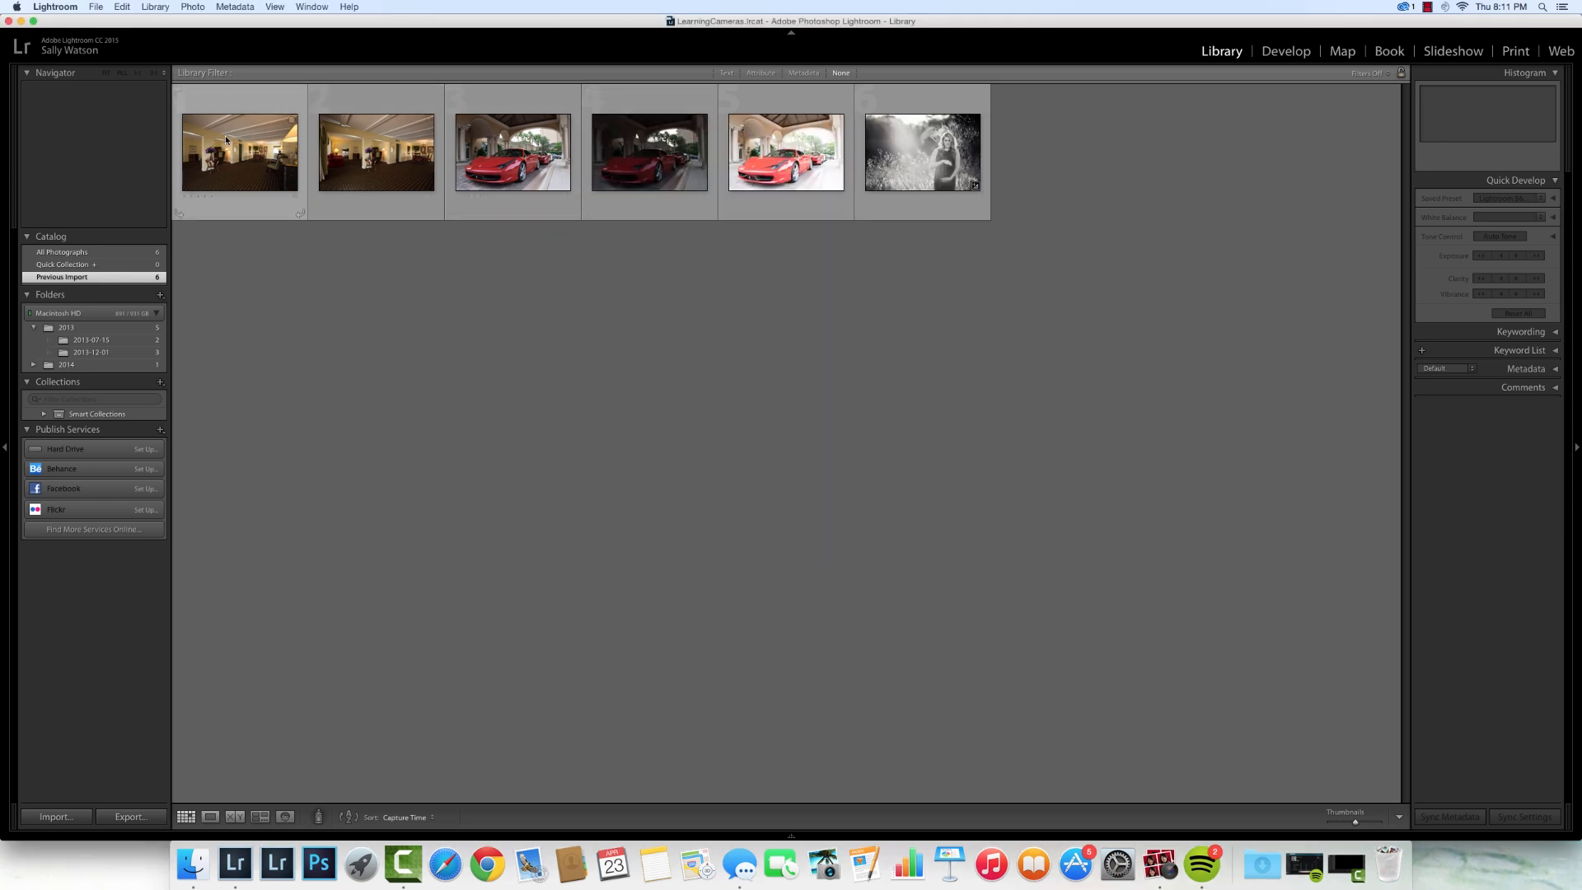
# - Select the first hotel-room thumbnail and add the second to the selection
pyautogui.click(239, 154)
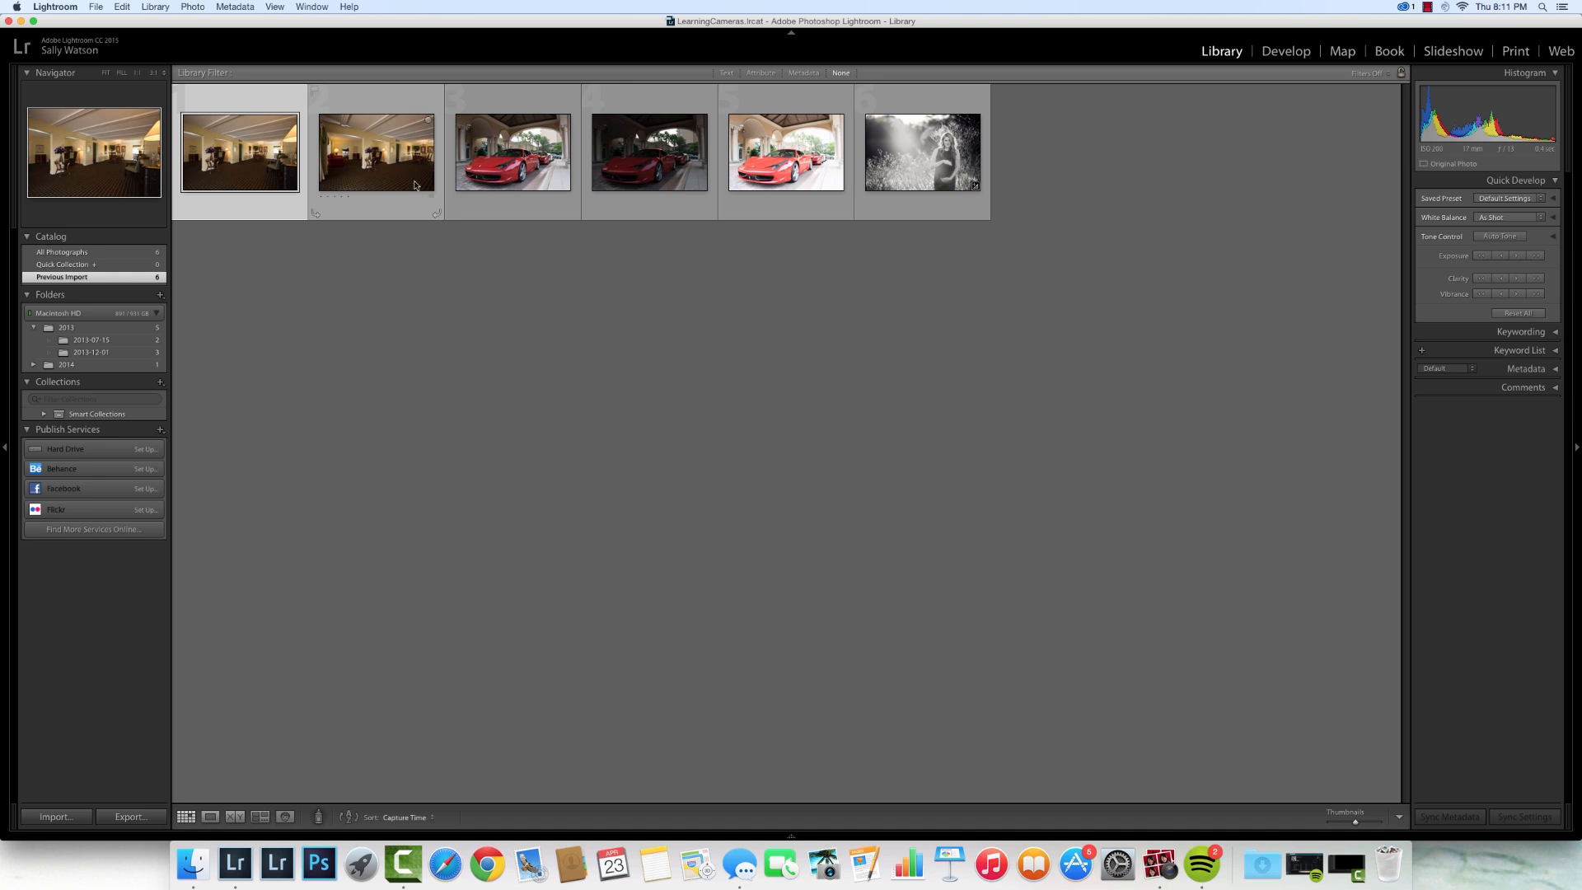
pyautogui.moveTo(410, 180)
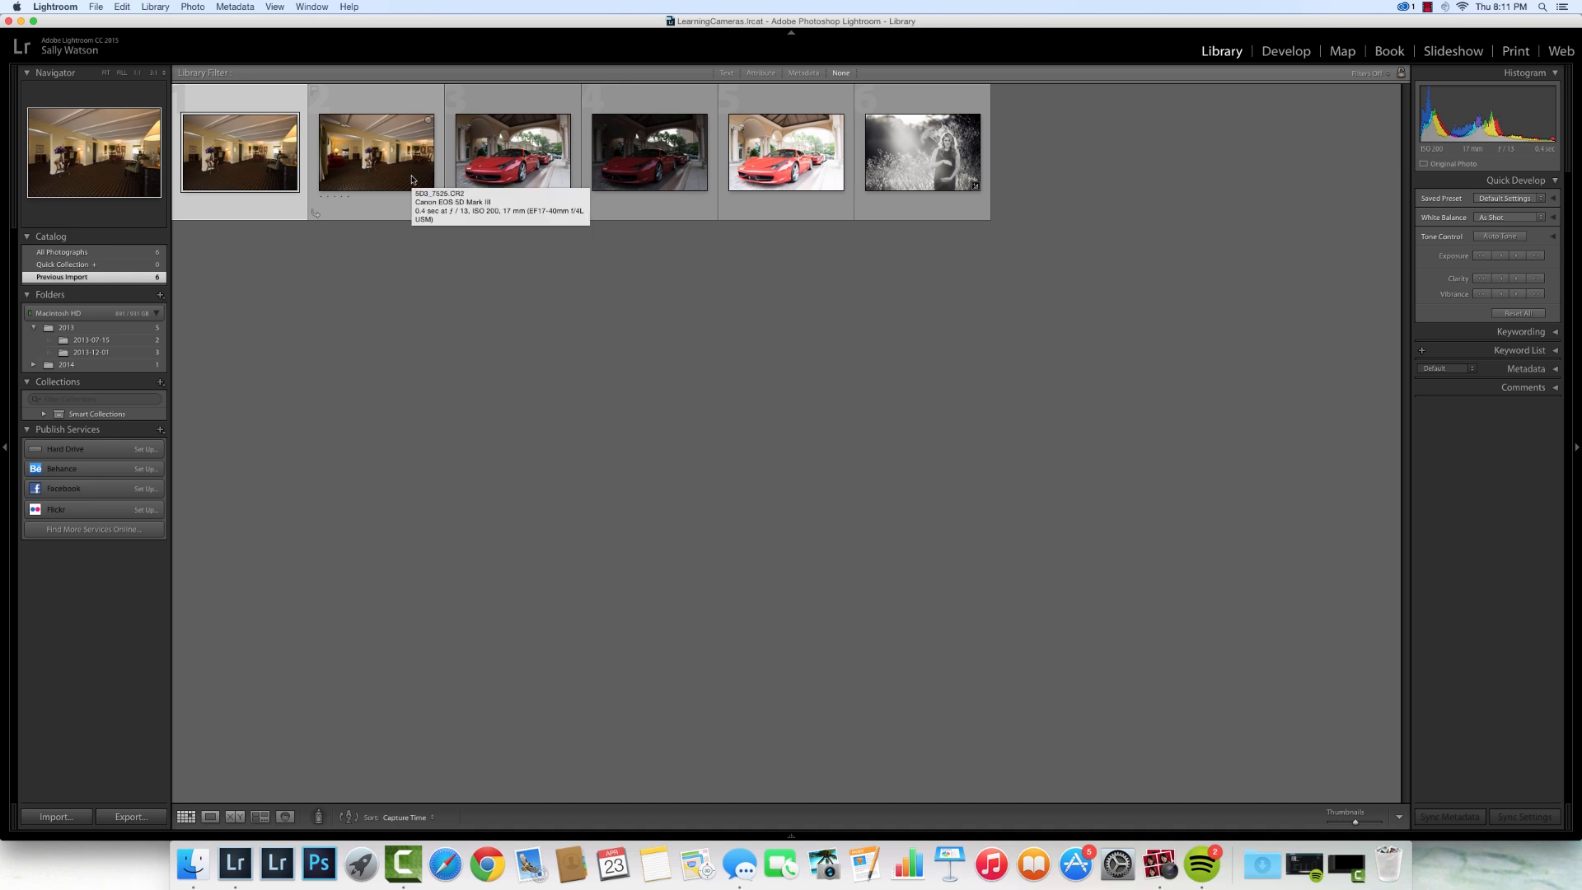
pyautogui.click(376, 152)
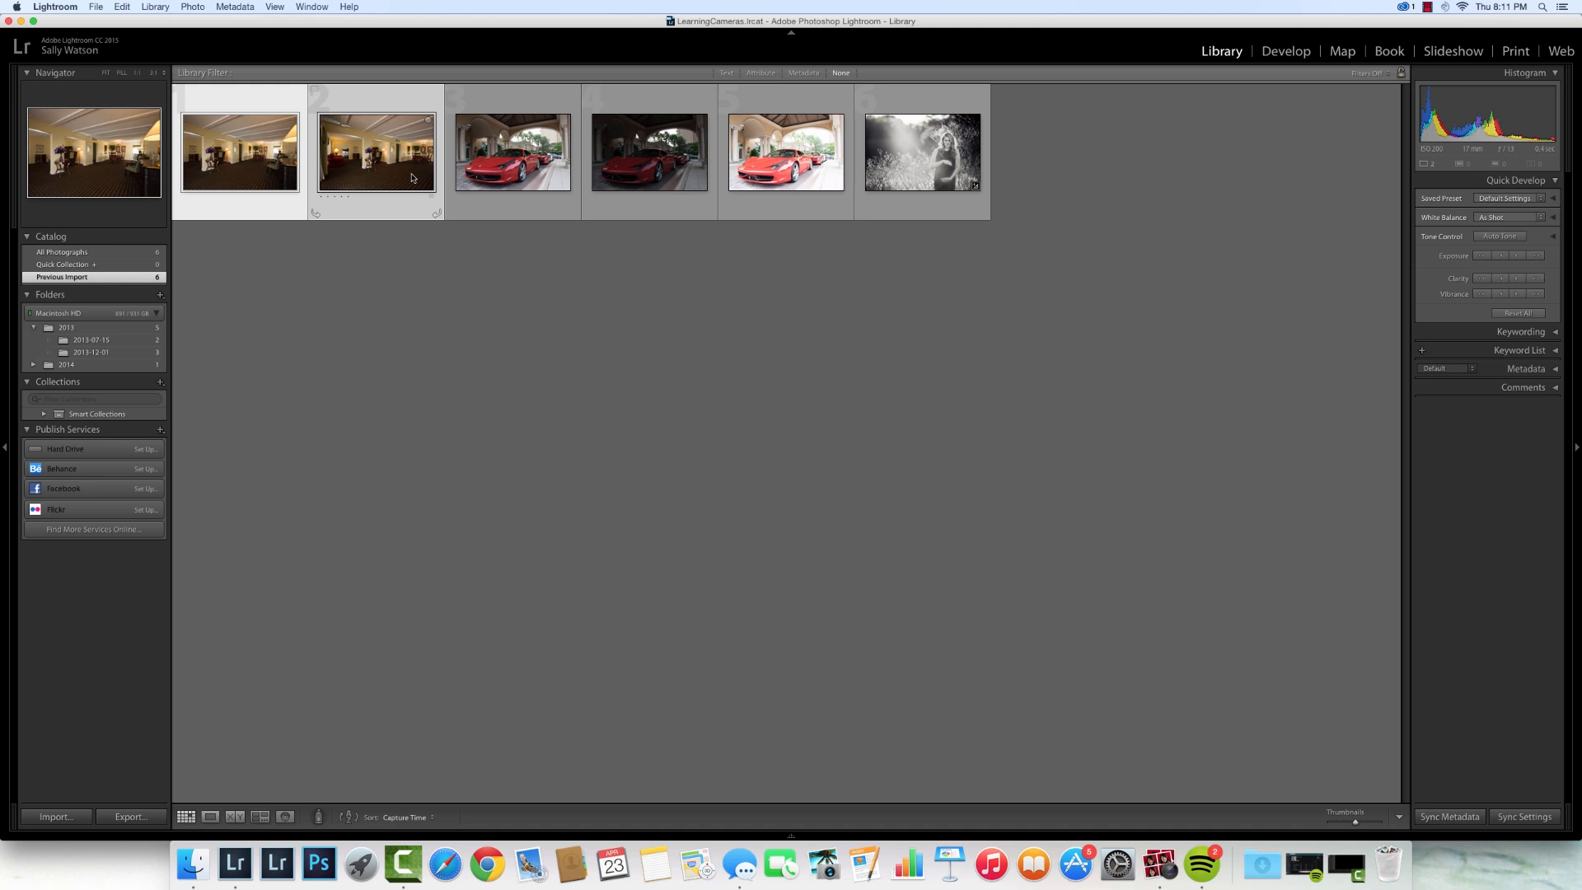
# - Start a Photo Merge > Panorama of the two selected hotel-room photos
pyautogui.rightClick(376, 151)
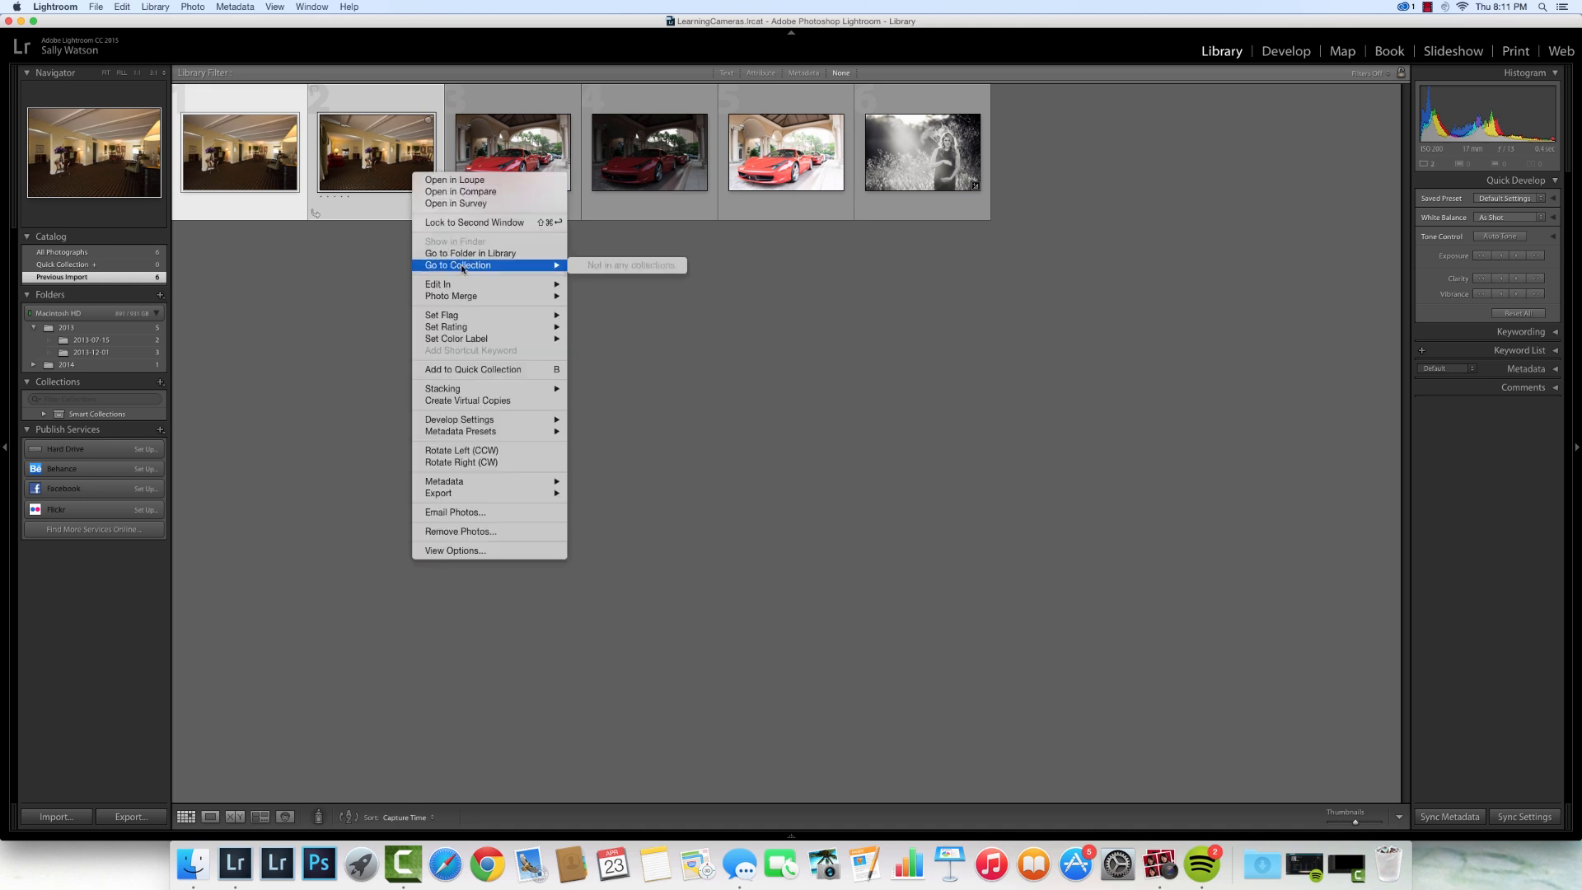
pyautogui.moveTo(450, 296)
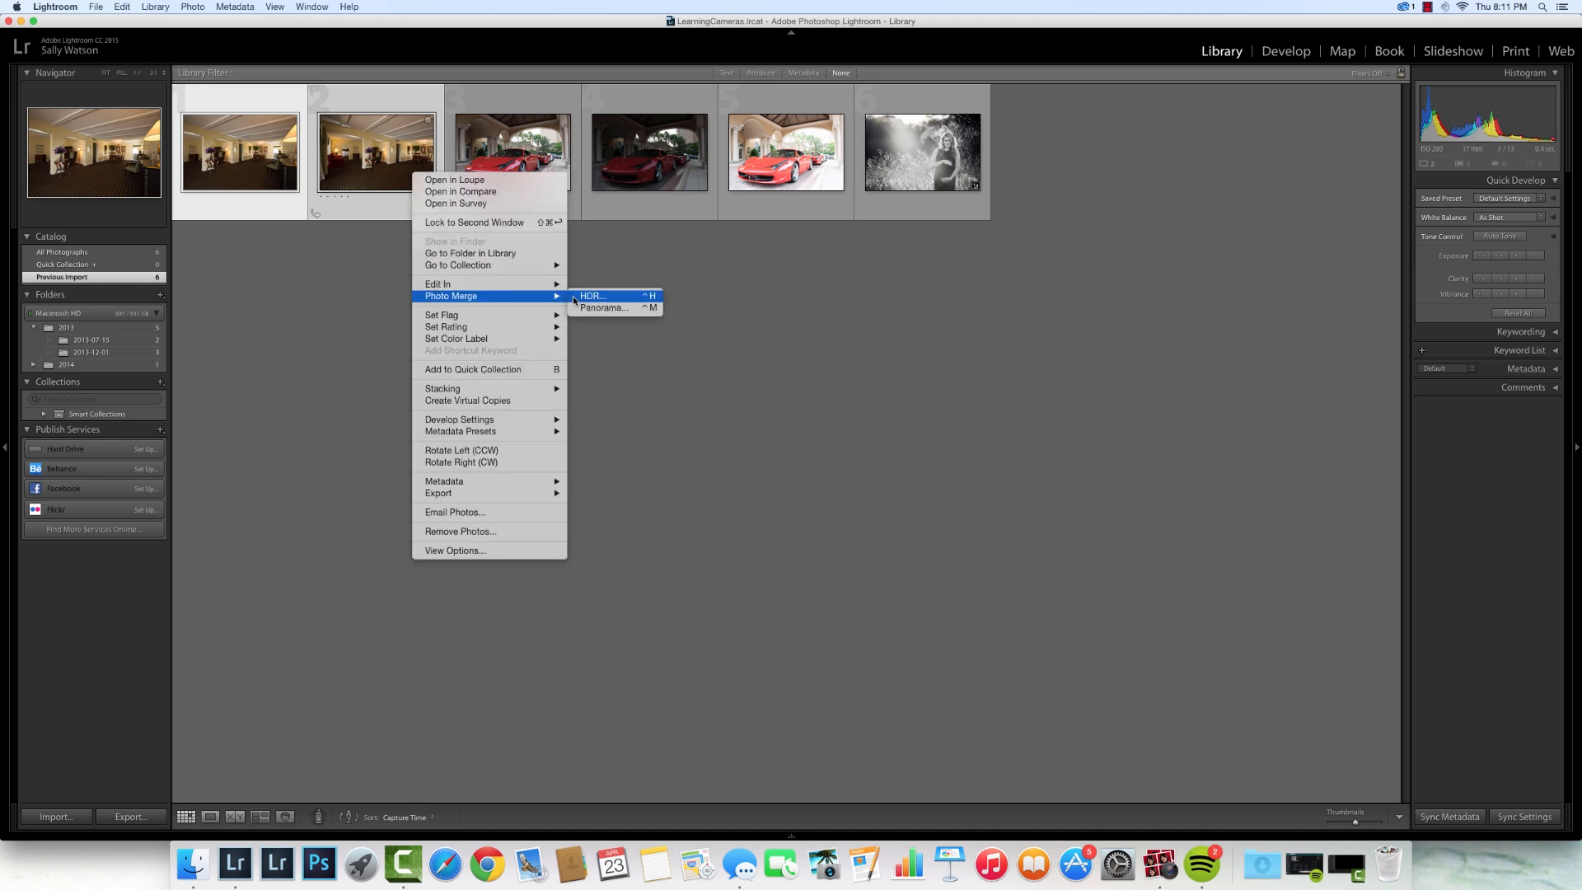
pyautogui.click(602, 307)
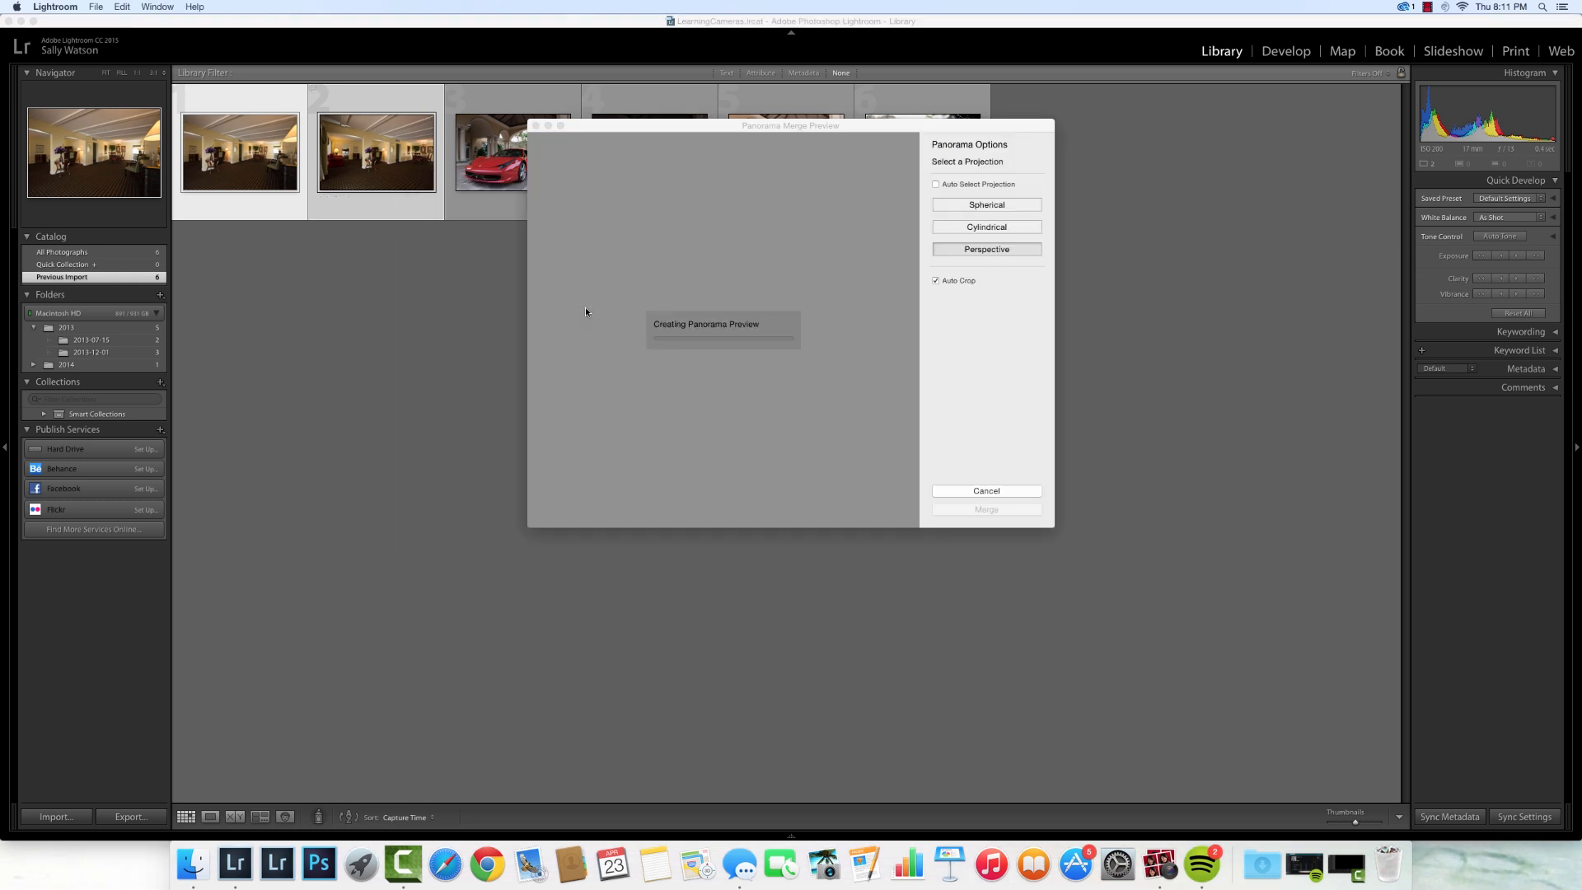